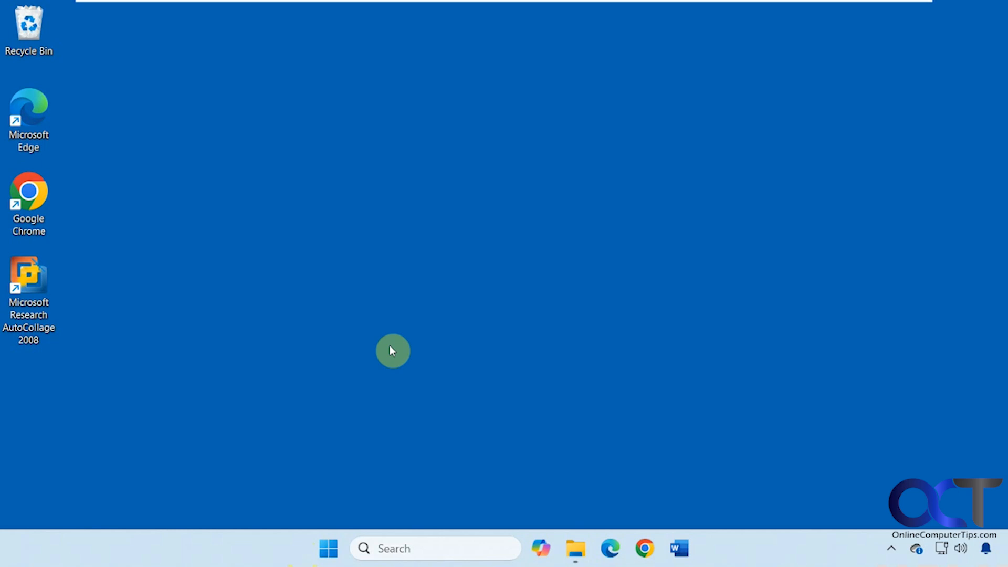
pyautogui.moveTo(163, 334)
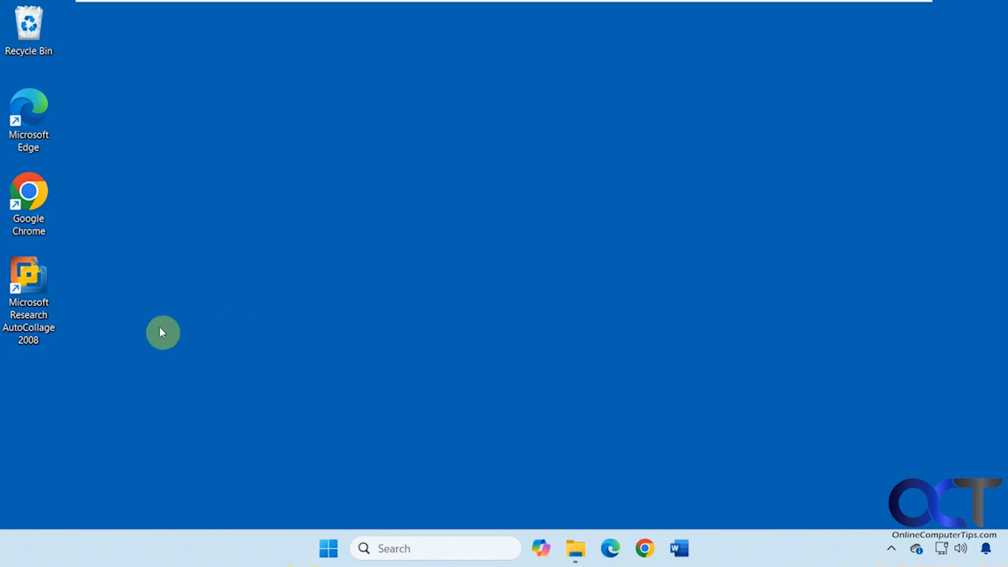
pyautogui.moveTo(164, 327)
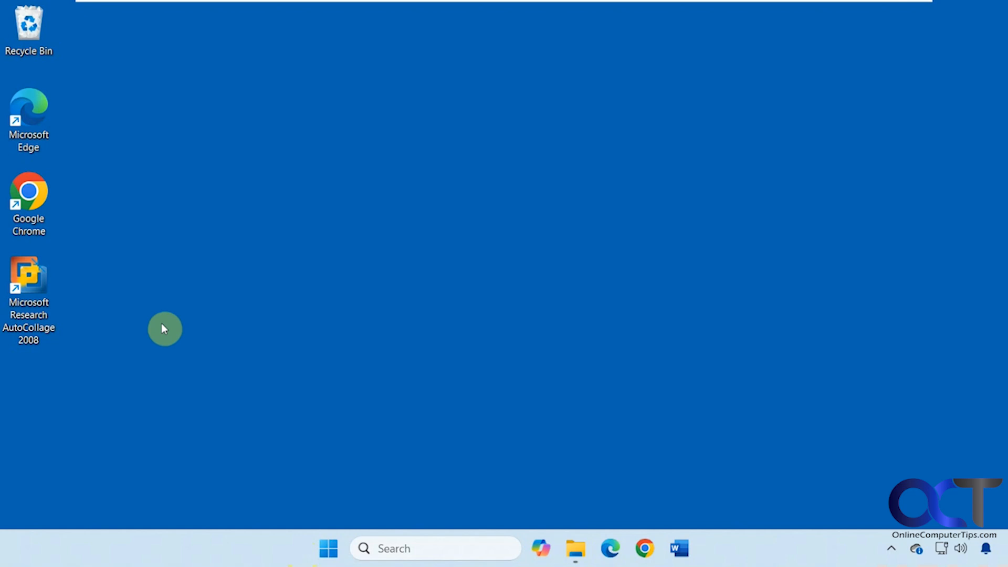
pyautogui.moveTo(200, 327)
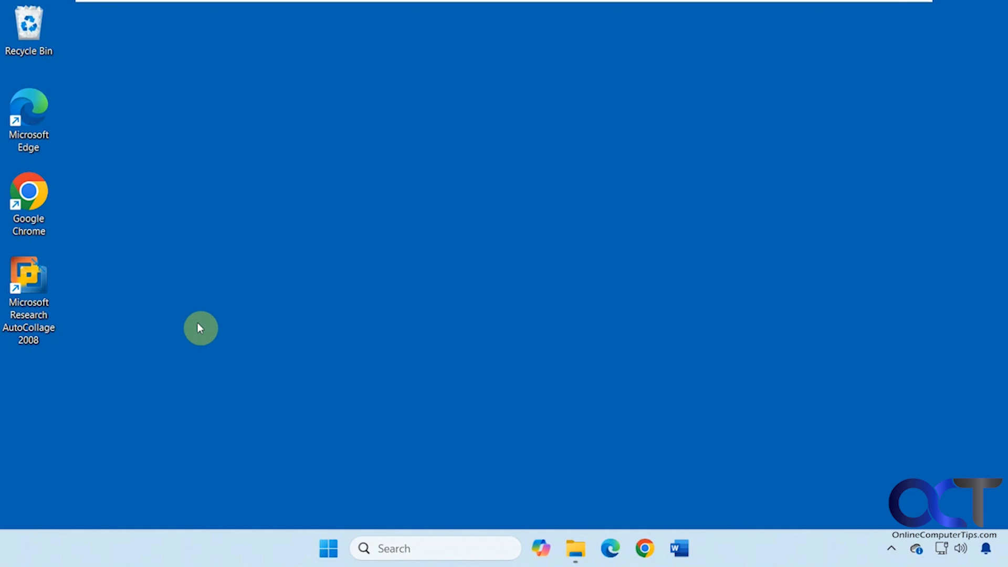
pyautogui.moveTo(211, 319)
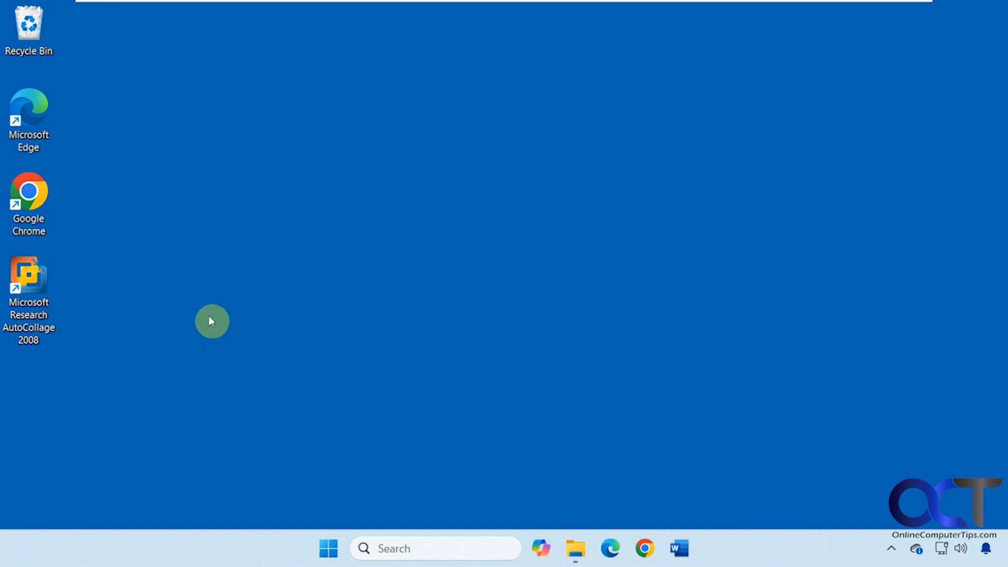
# Search 'contro' for Control Panel and reach the Windows optional features list via Programs and Features.
pyautogui.write('contro')
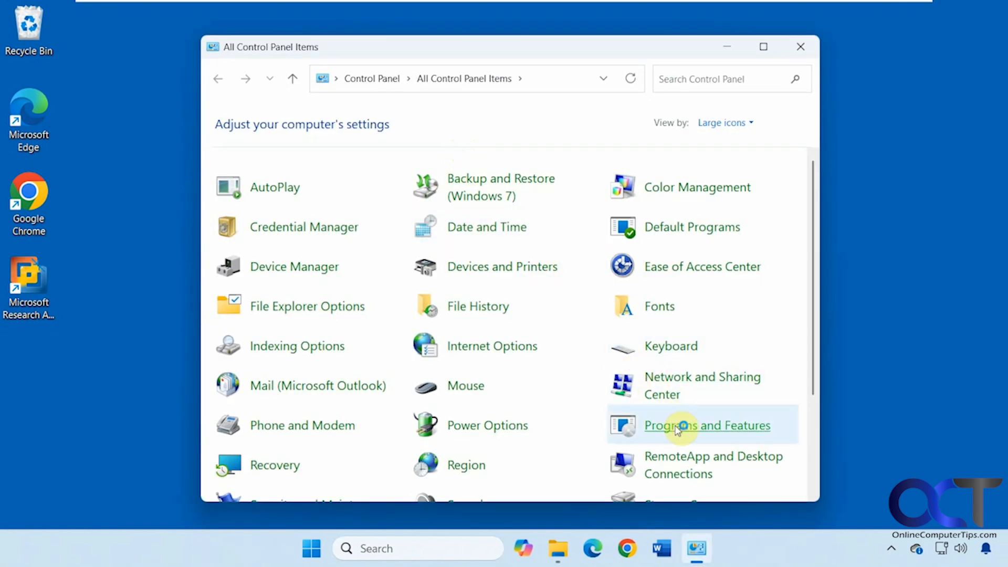
pyautogui.click(681, 425)
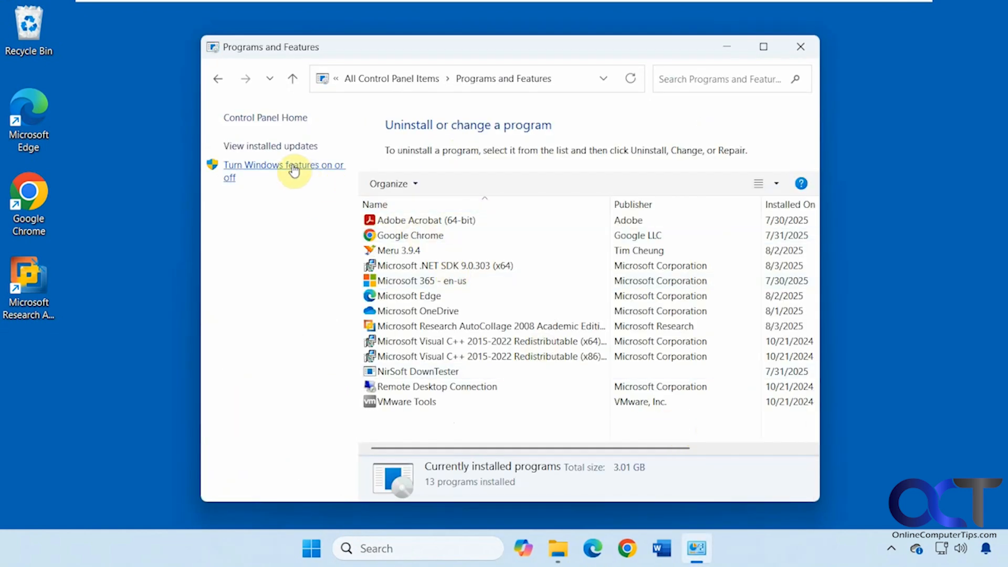
pyautogui.click(284, 165)
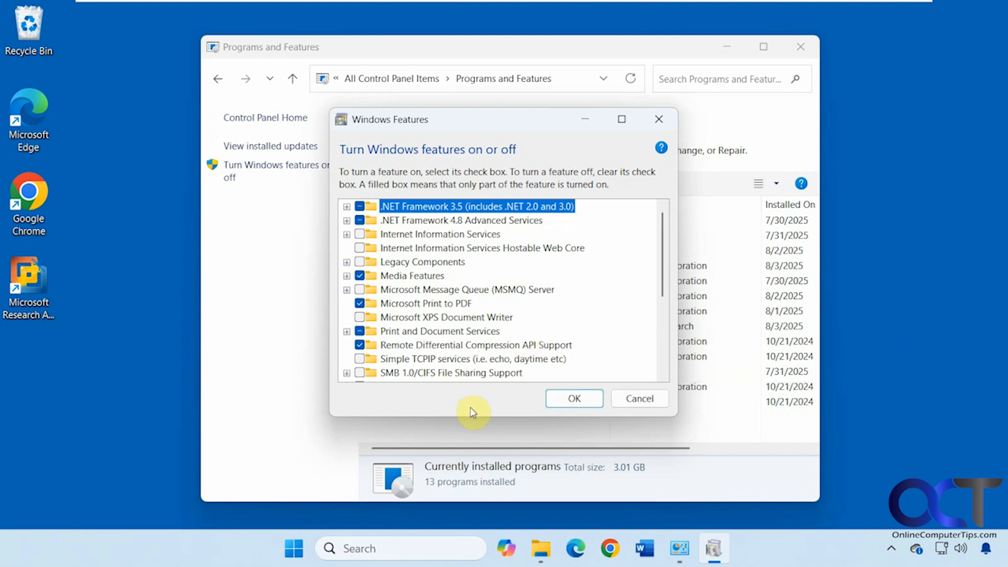
pyautogui.moveTo(622, 399)
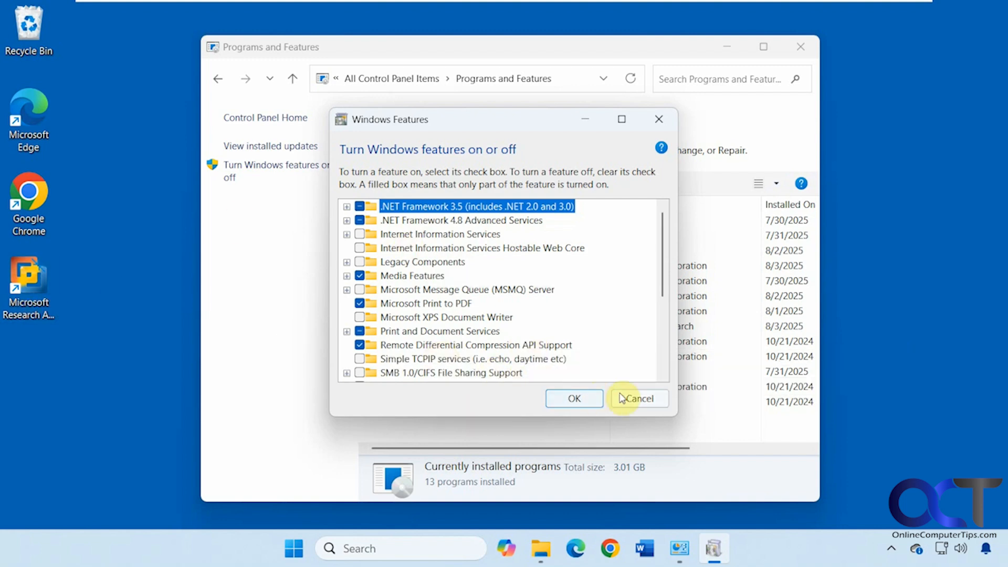
# Cancel the Windows features list and launch AutoCollage 2008 from its desktop shortcut.
pyautogui.click(639, 399)
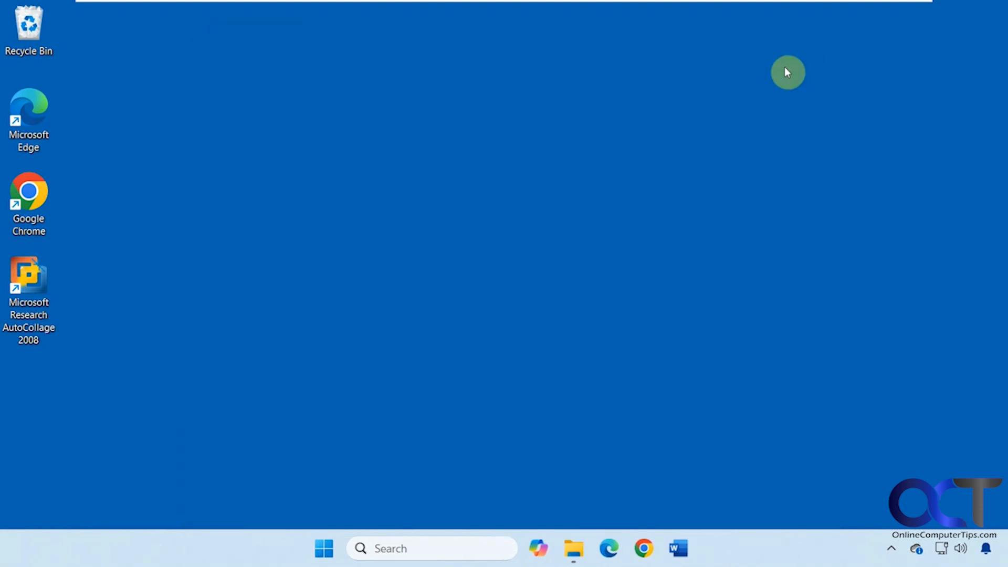
pyautogui.click(29, 276)
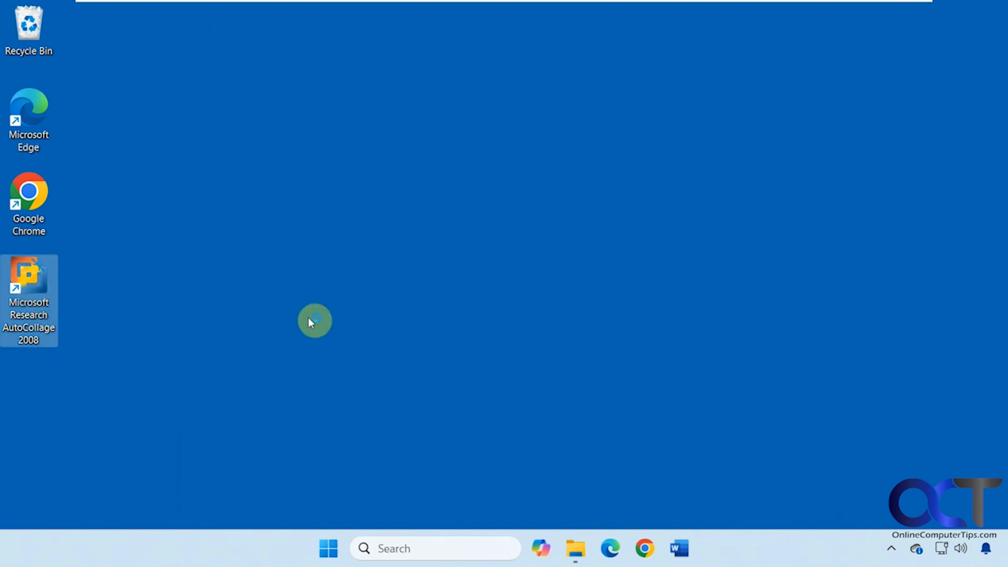
pyautogui.doubleClick(29, 276)
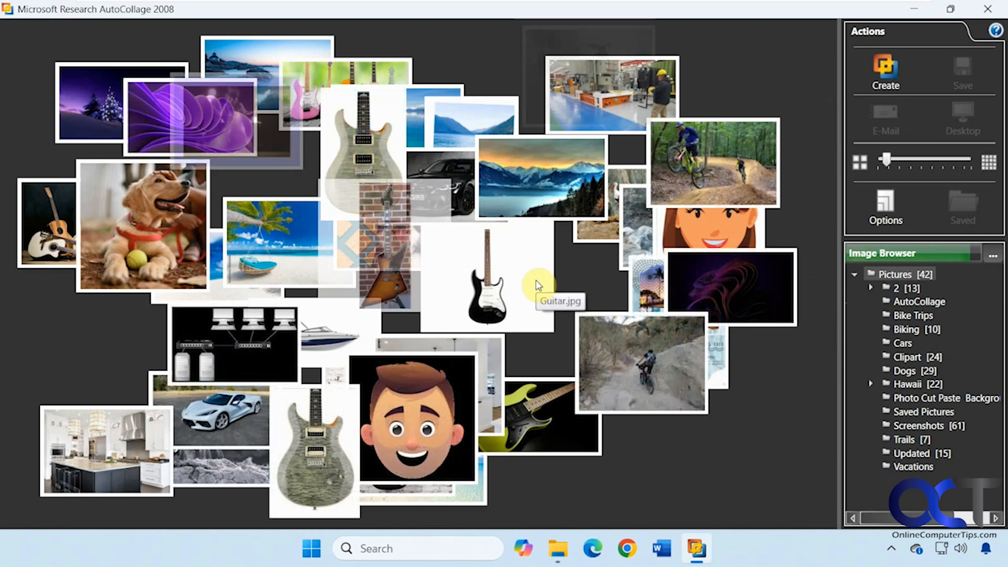
# Acknowledge the 40-of-42 images-loaded notice and raise the collage image count with the slider.
pyautogui.click(885, 67)
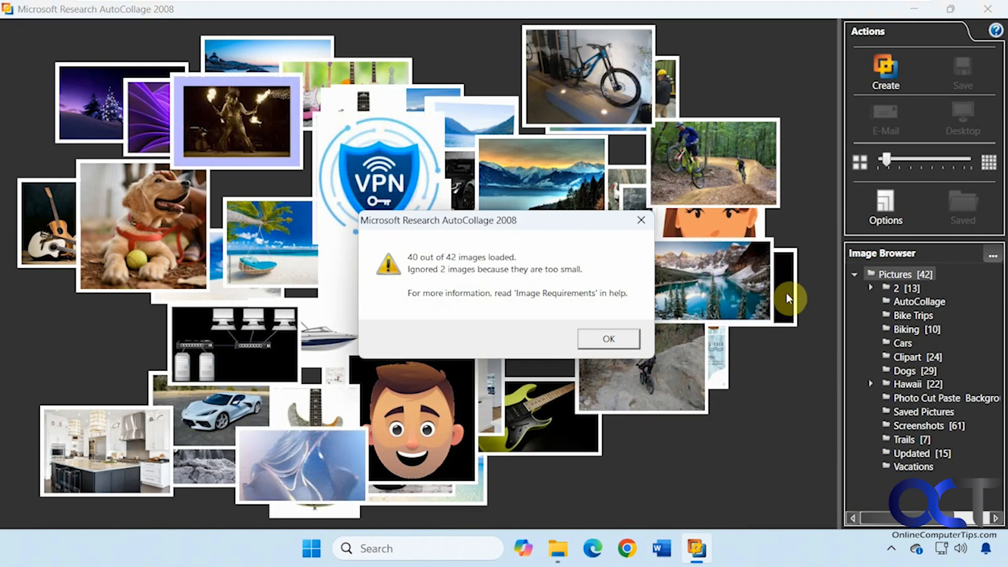
pyautogui.moveTo(426, 271)
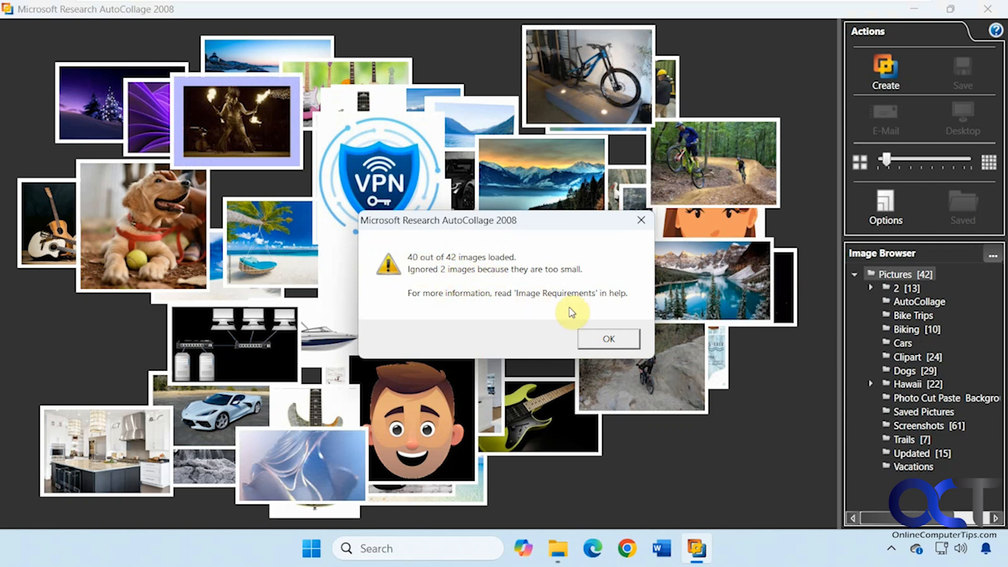
pyautogui.click(609, 339)
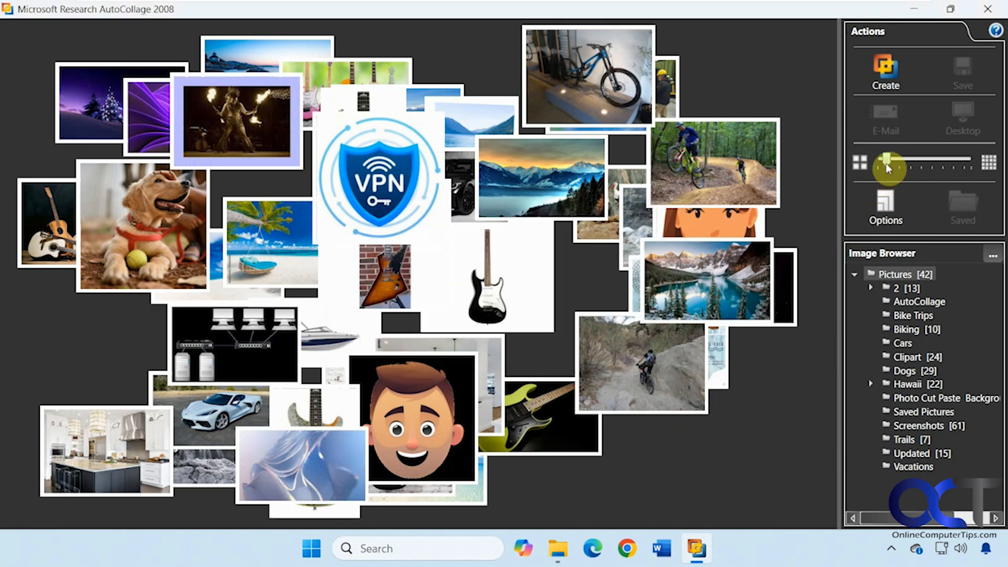
pyautogui.moveTo(888, 166)
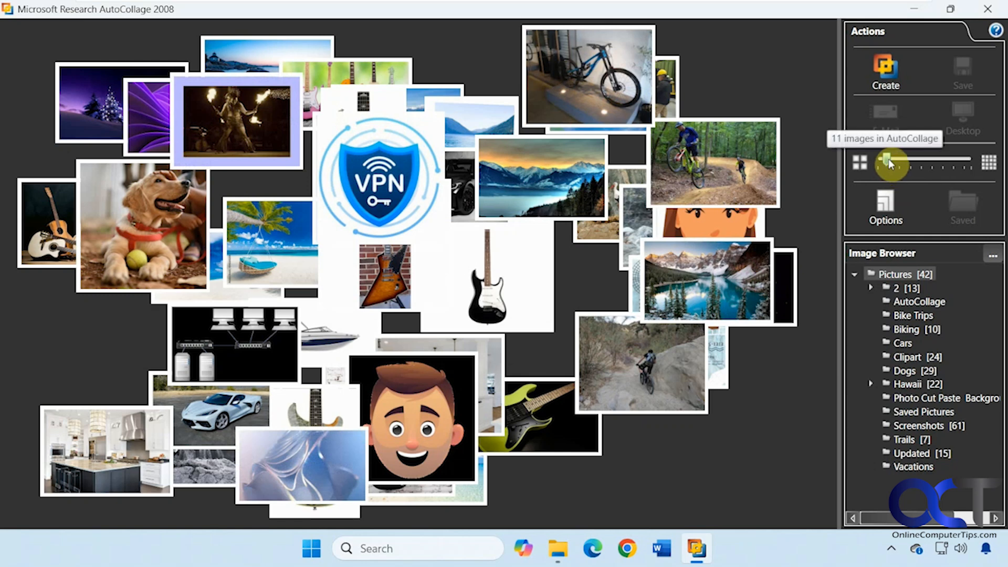
pyautogui.moveTo(890, 162); pyautogui.dragTo(900, 162)
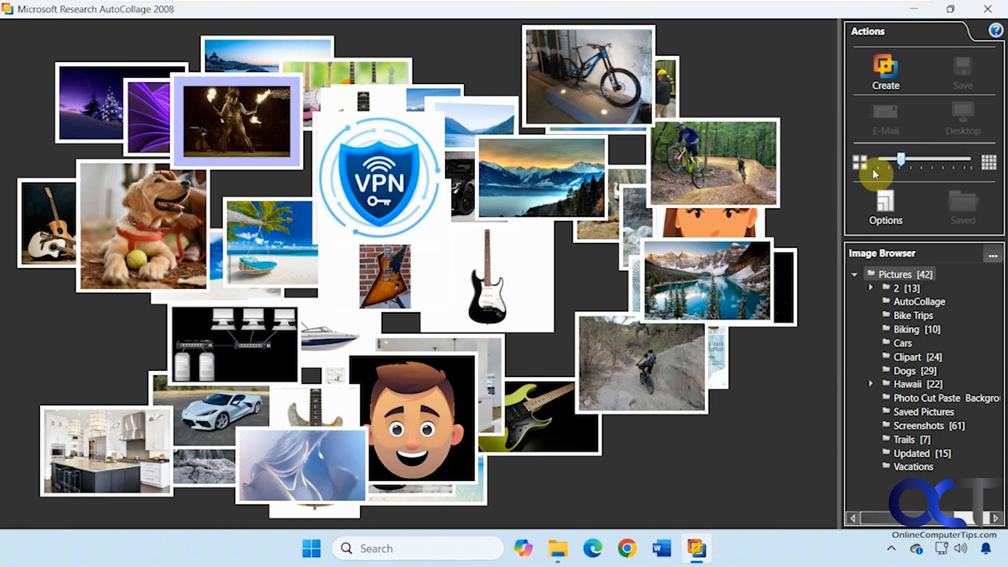
pyautogui.moveTo(495, 353)
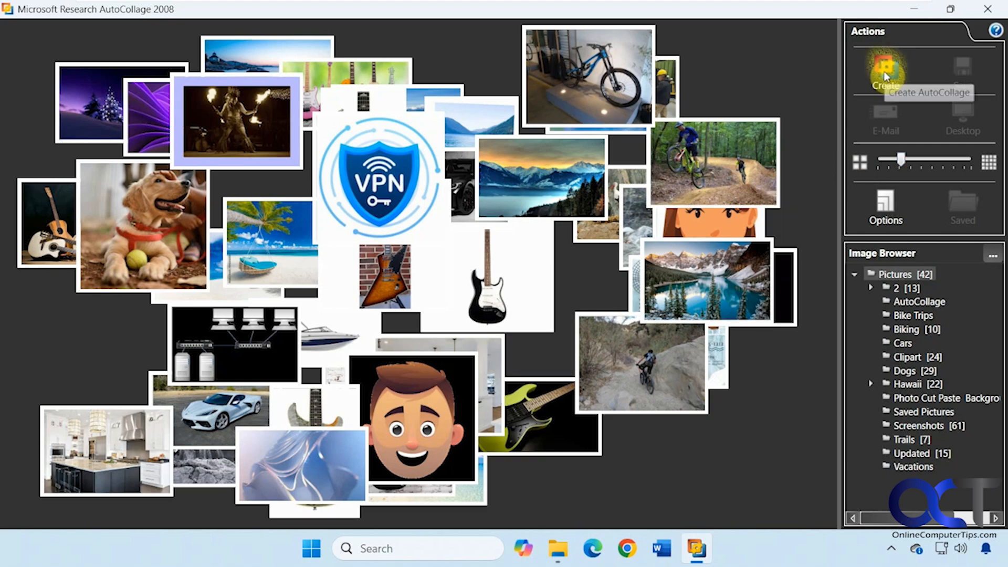
# Generate a collage from the Pictures folder images.
pyautogui.click(884, 67)
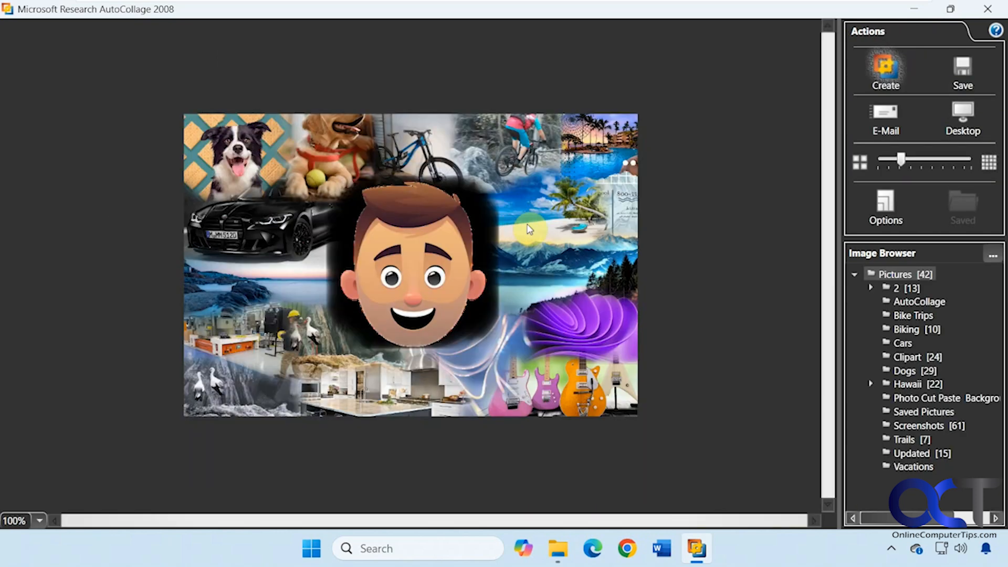
pyautogui.moveTo(482, 287)
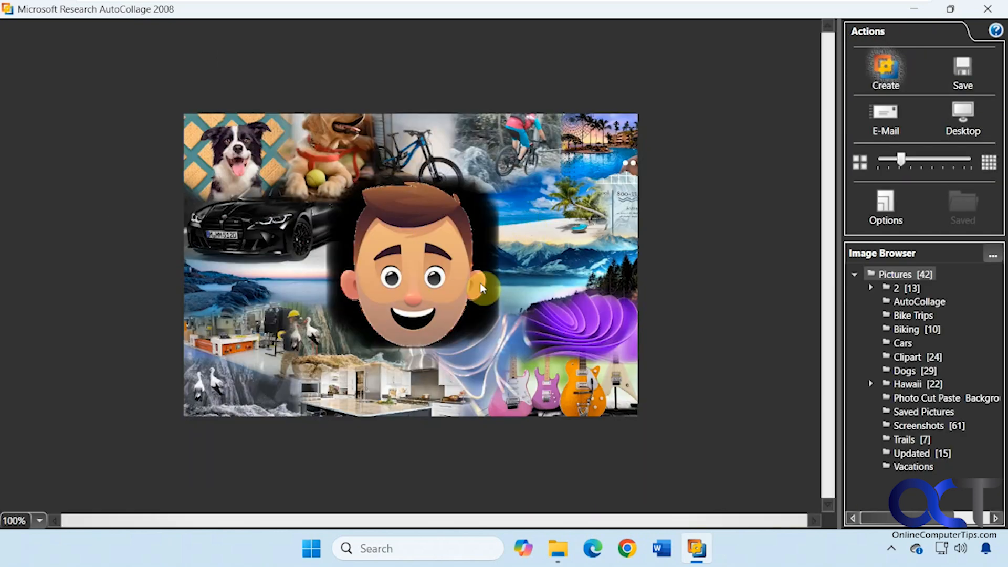
pyautogui.moveTo(489, 287)
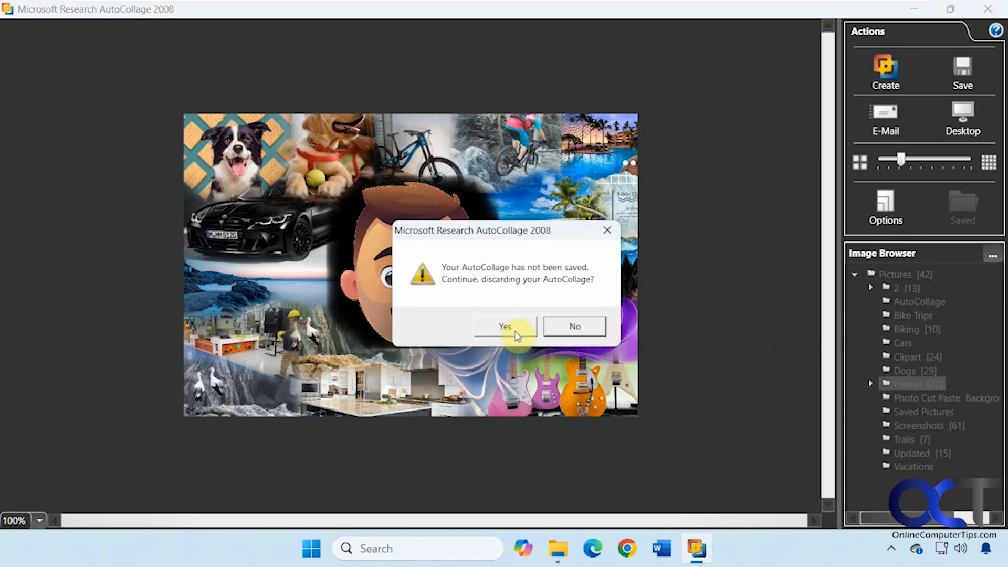
# Discard the unsaved collage and lower the Hawaii collage image count to 10.
pyautogui.click(502, 326)
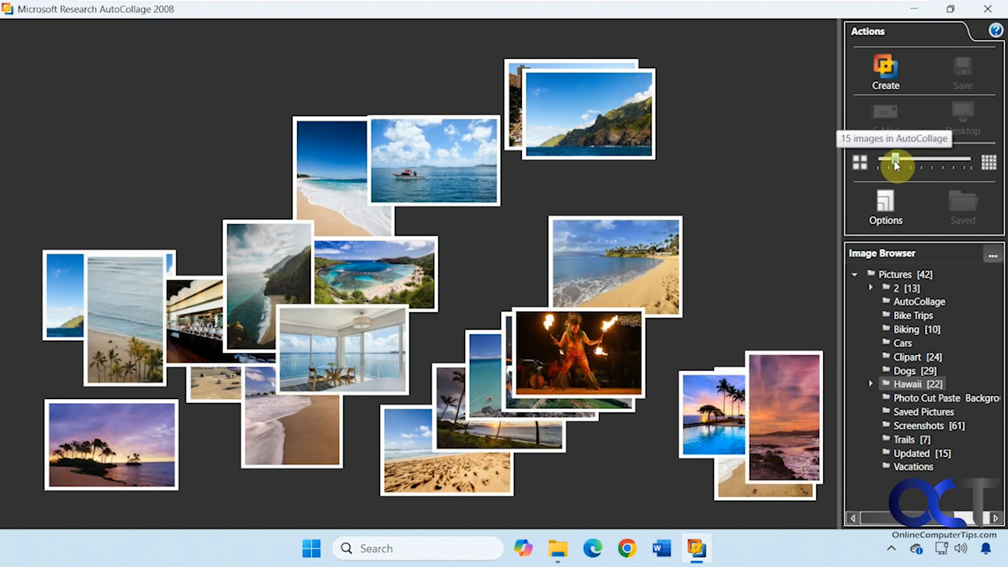
pyautogui.moveTo(895, 164); pyautogui.dragTo(886, 163)
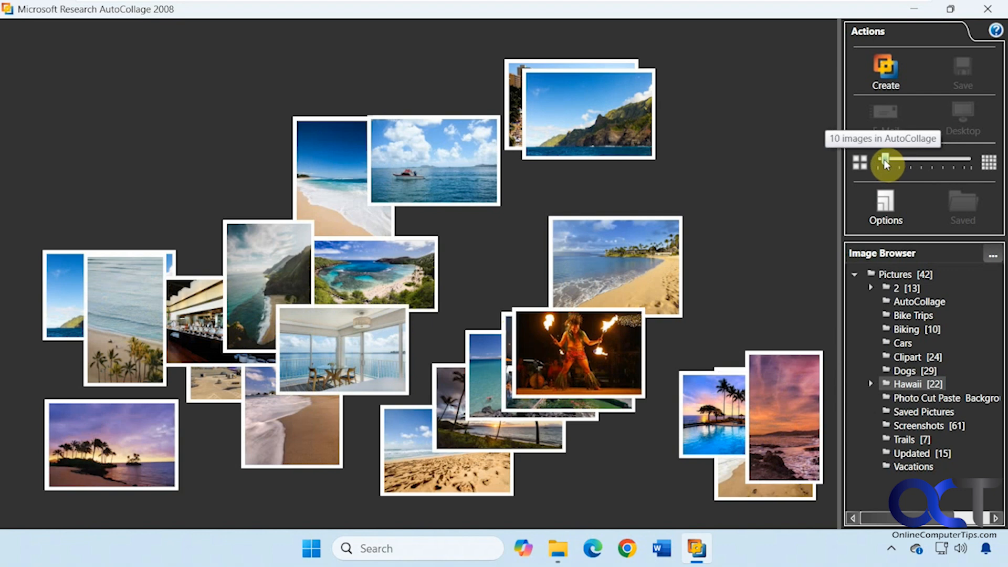
# Generate a 10-image collage from the Hawaii beach photos.
pyautogui.click(884, 71)
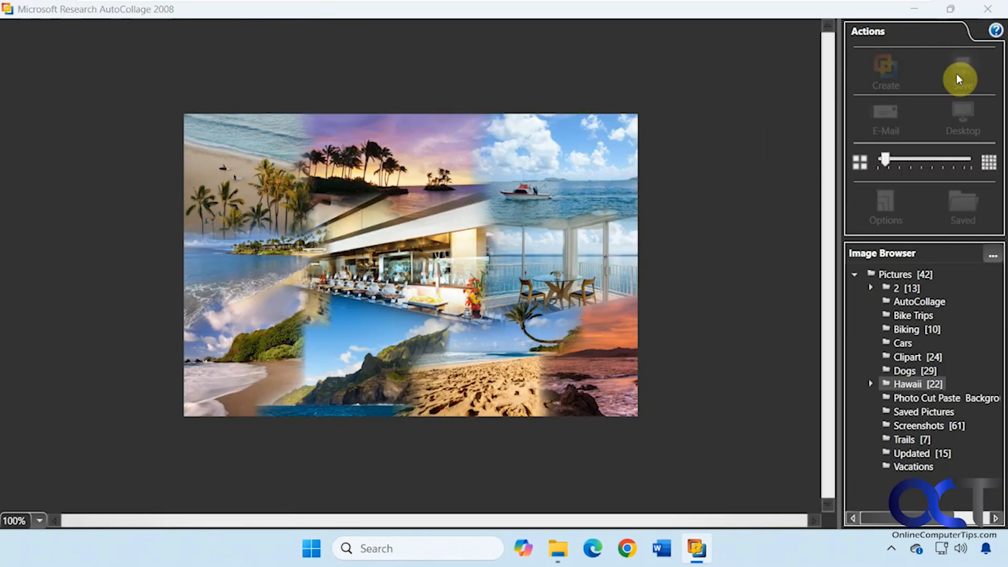
pyautogui.click(960, 78)
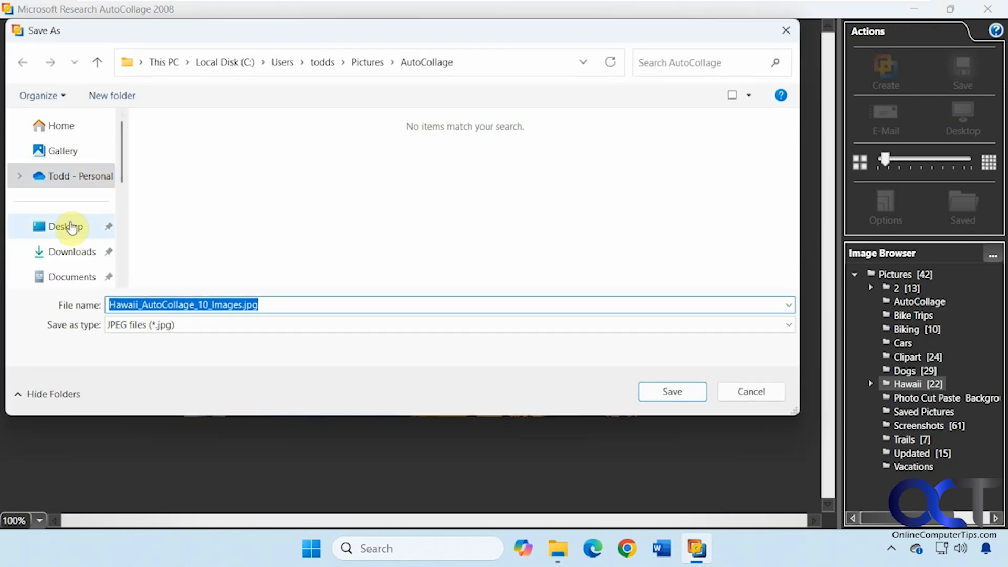
pyautogui.click(672, 391)
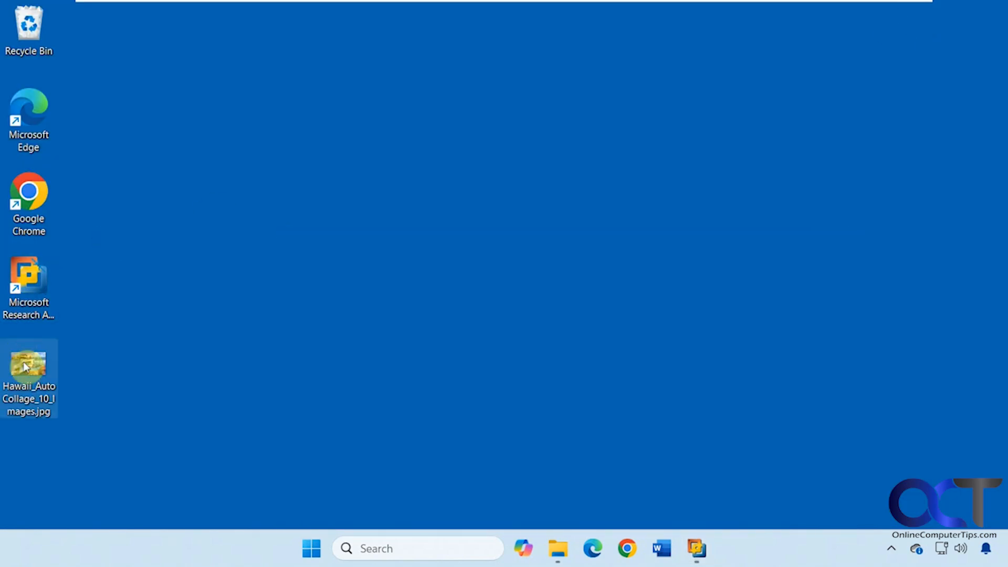
pyautogui.doubleClick(29, 364)
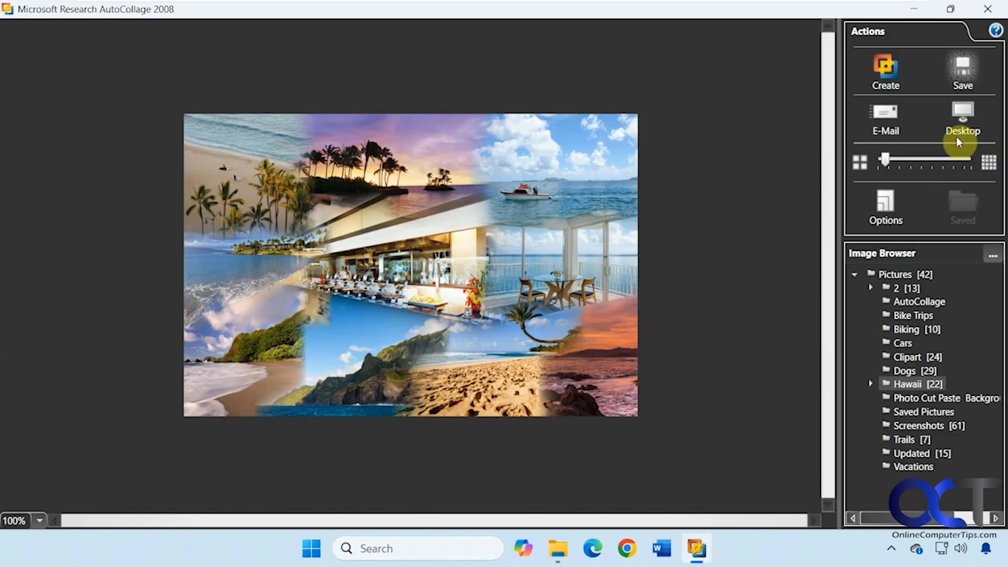
pyautogui.moveTo(966, 117)
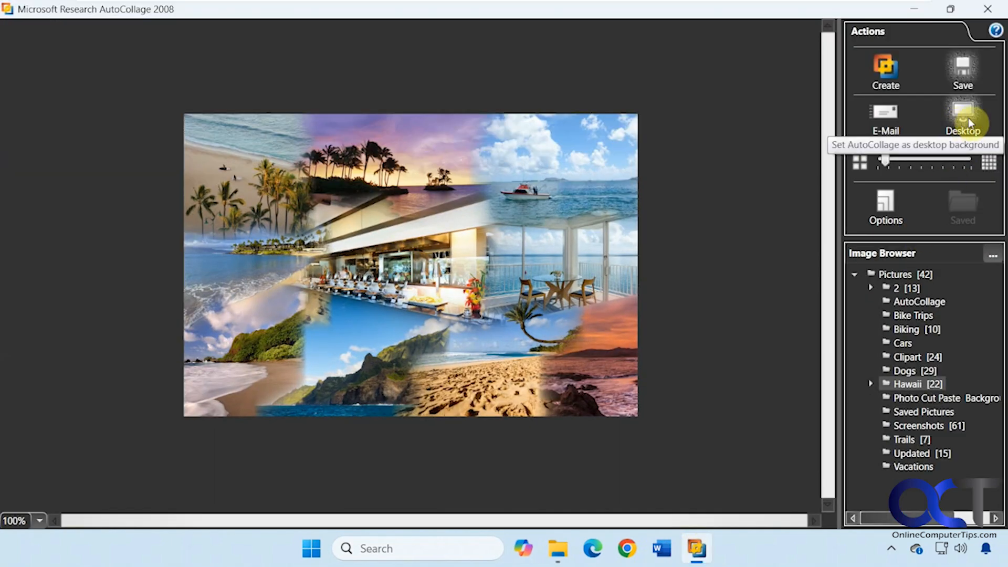
pyautogui.moveTo(697, 242)
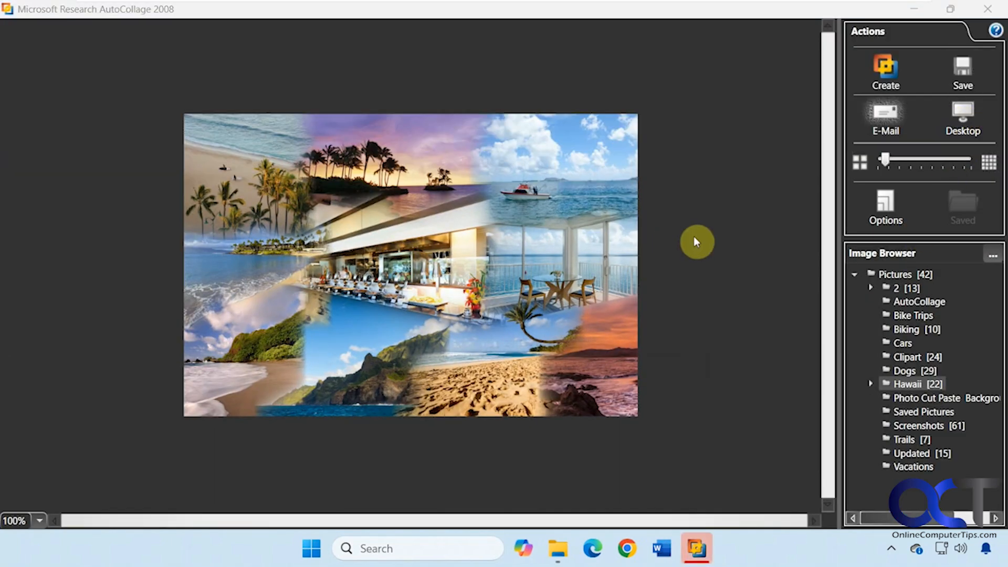
pyautogui.moveTo(886, 118)
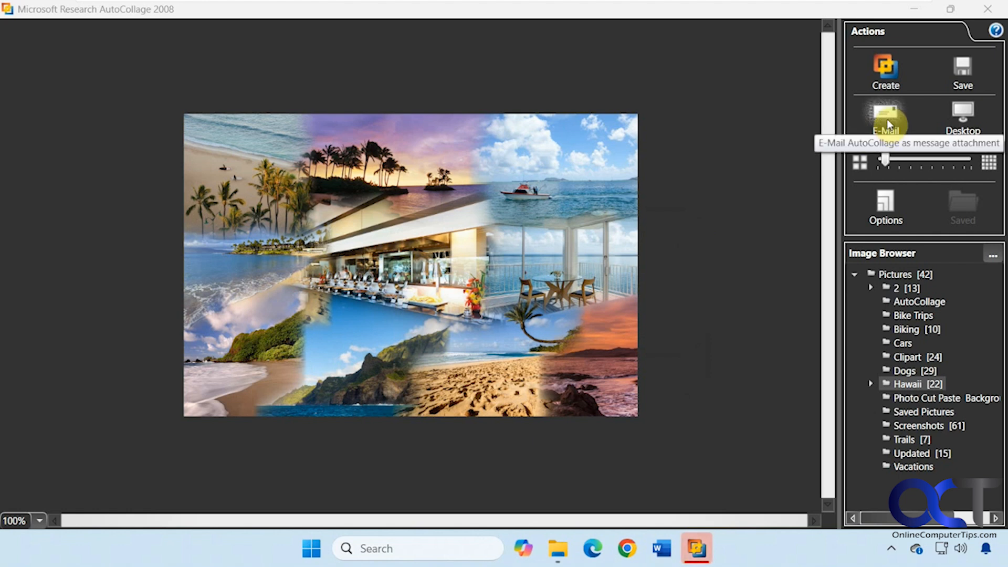
pyautogui.click(886, 111)
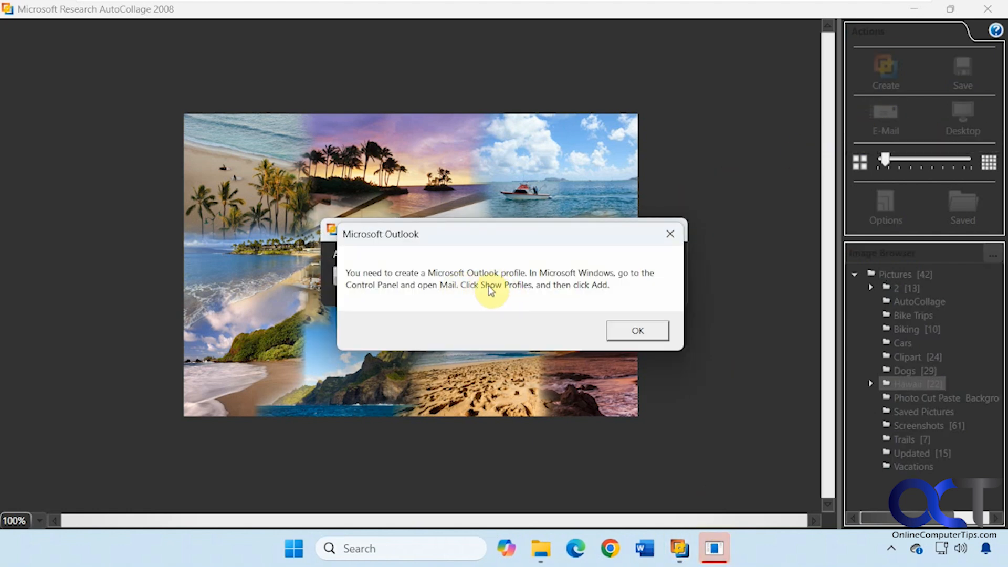
pyautogui.moveTo(552, 298)
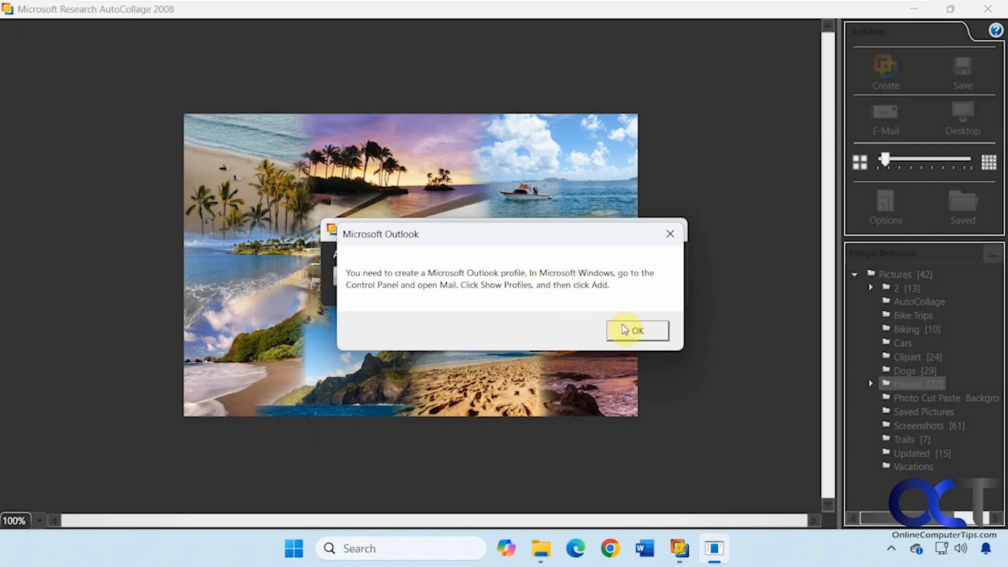
pyautogui.click(638, 331)
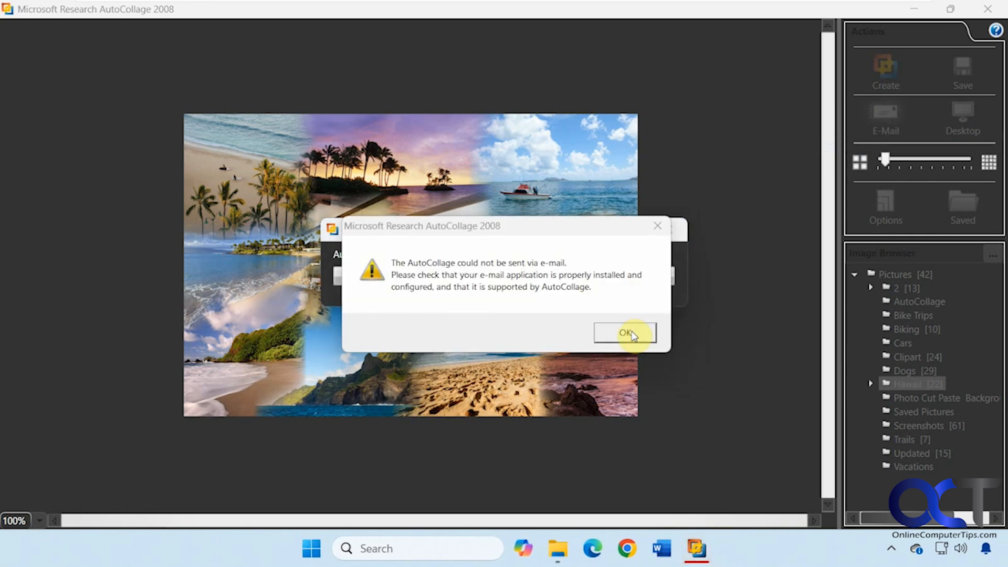
pyautogui.click(624, 334)
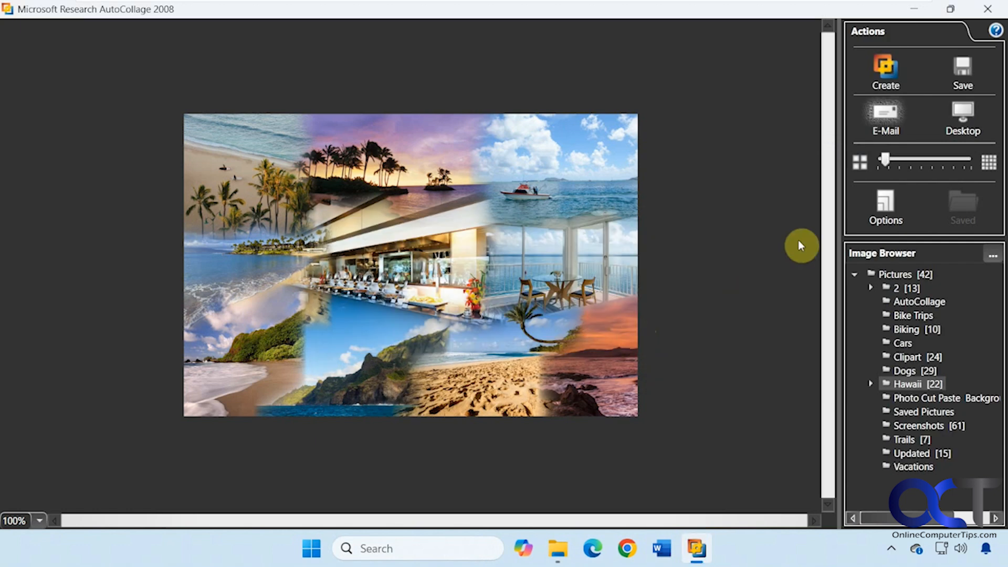
# Review the output Size choices in Options and expand the Advanced image size and overlap settings.
pyautogui.click(885, 204)
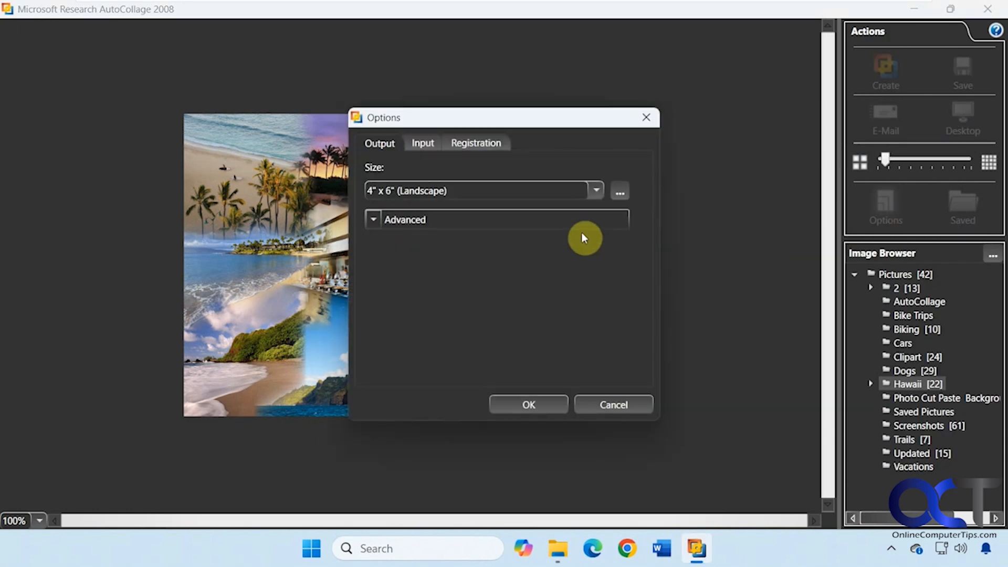
pyautogui.click(595, 191)
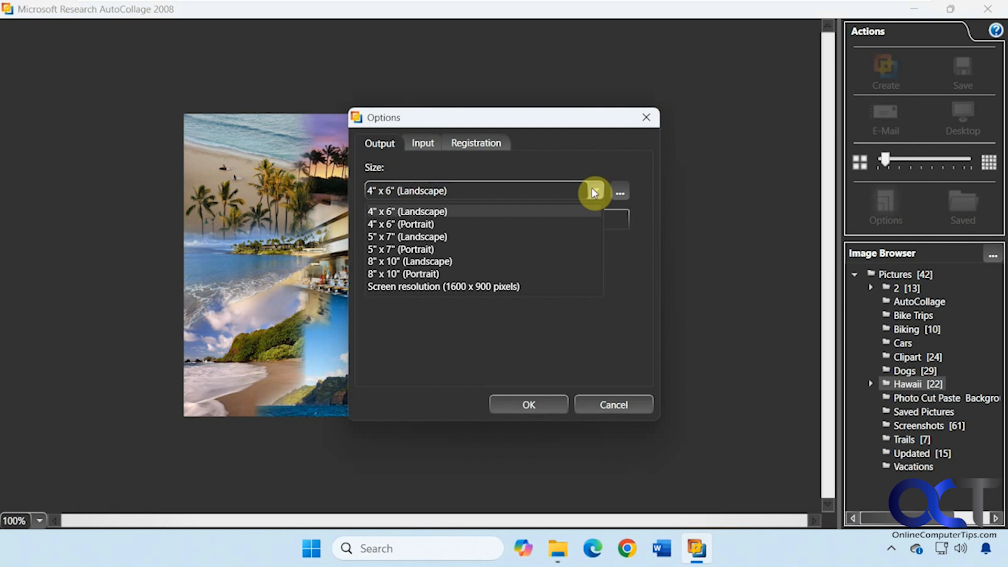
pyautogui.moveTo(452, 277)
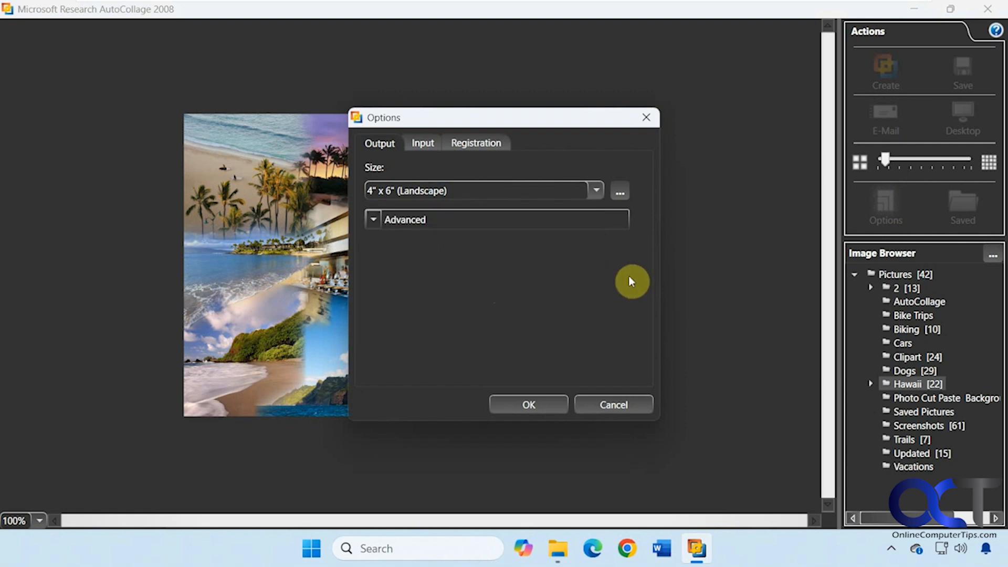
pyautogui.click(372, 219)
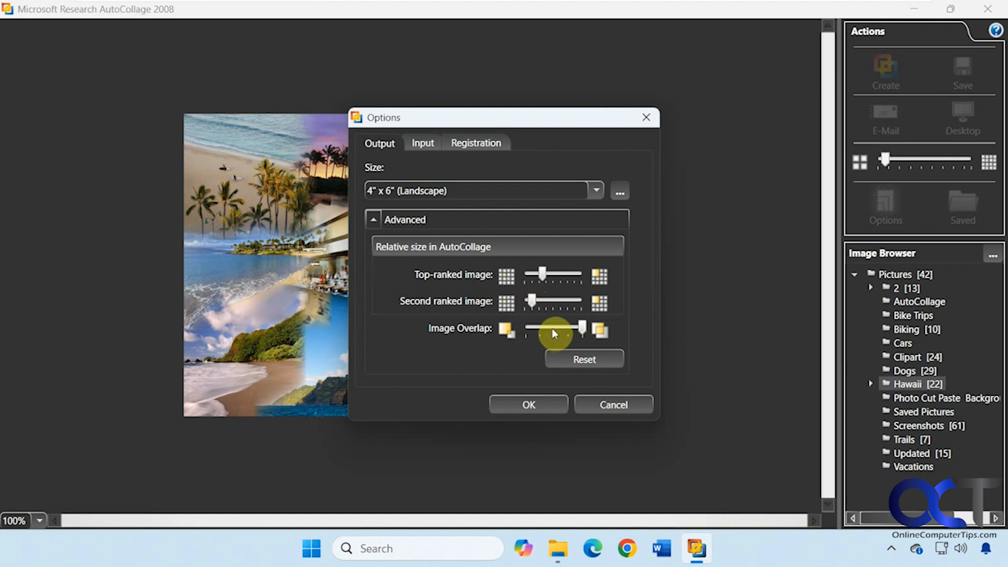
pyautogui.click(619, 190)
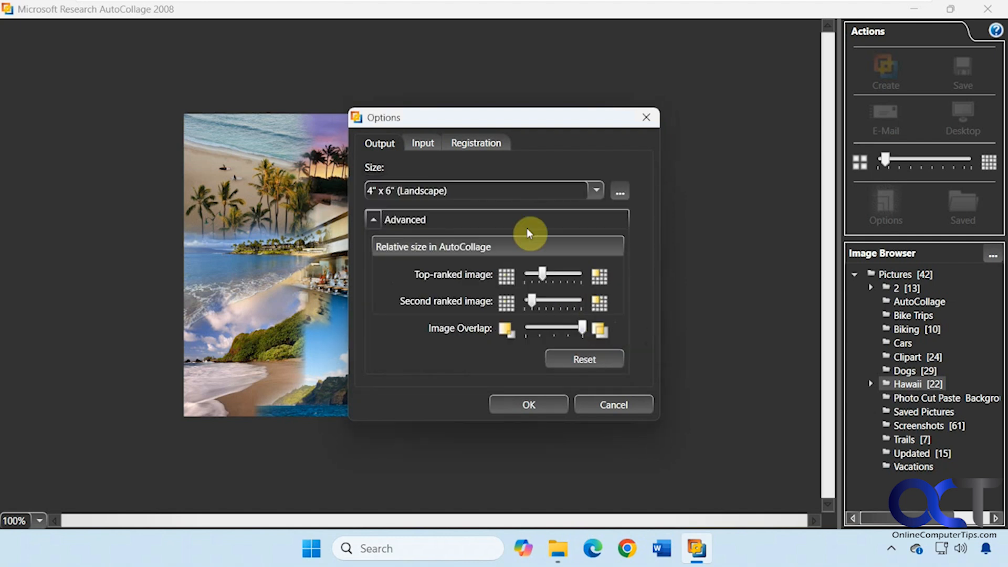
pyautogui.click(422, 143)
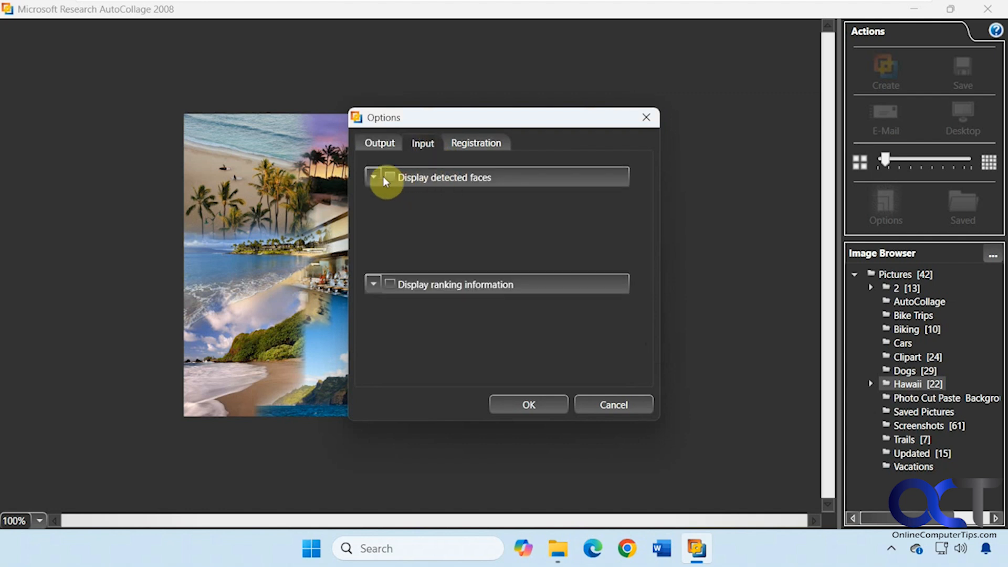
pyautogui.click(374, 178)
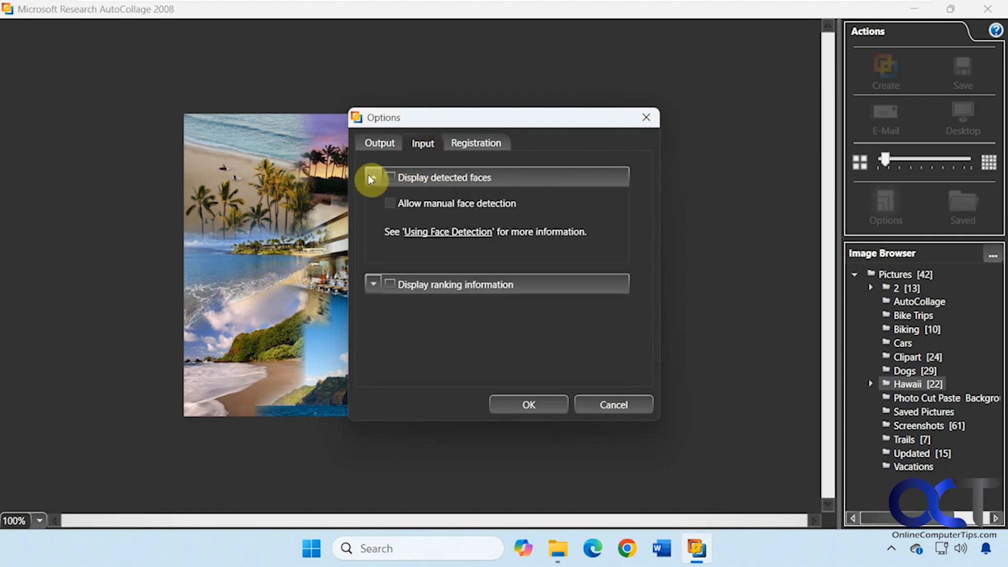
pyautogui.click(374, 285)
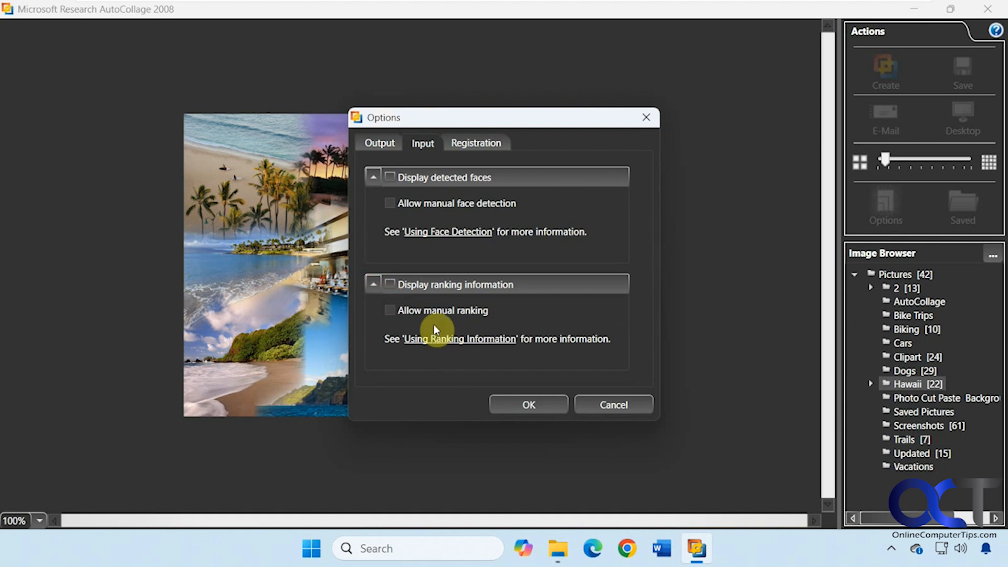
pyautogui.moveTo(492, 203)
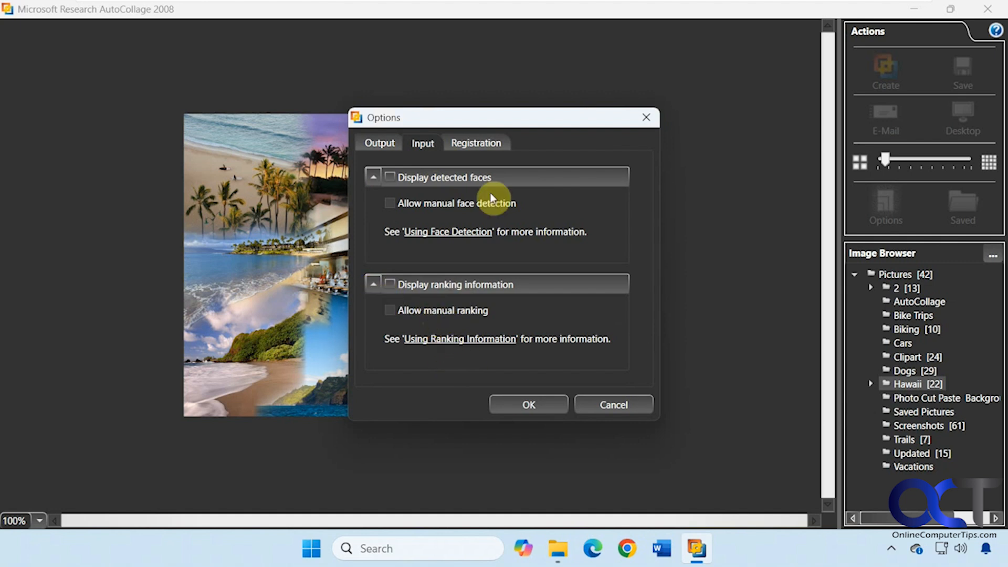
pyautogui.click(475, 143)
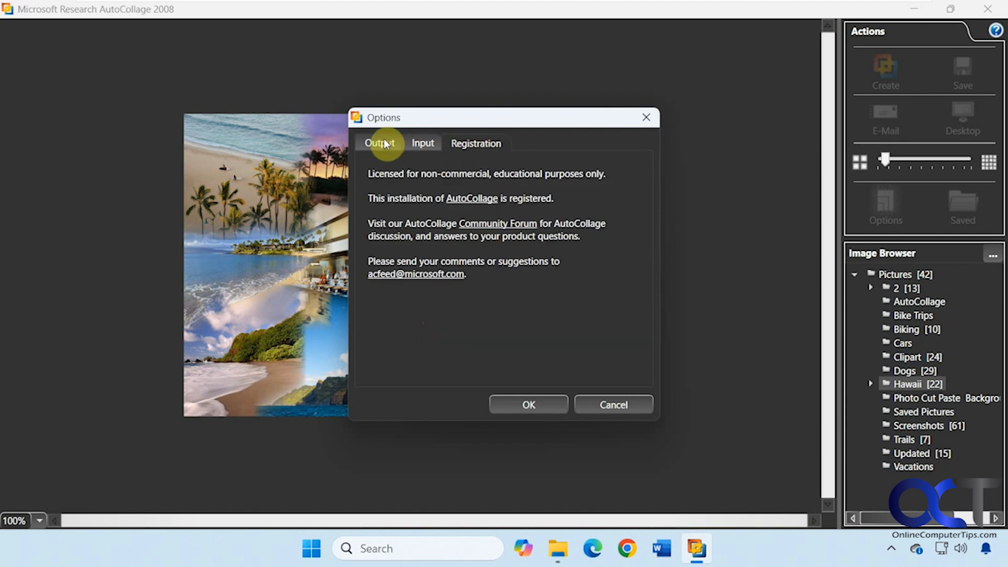
pyautogui.click(379, 142)
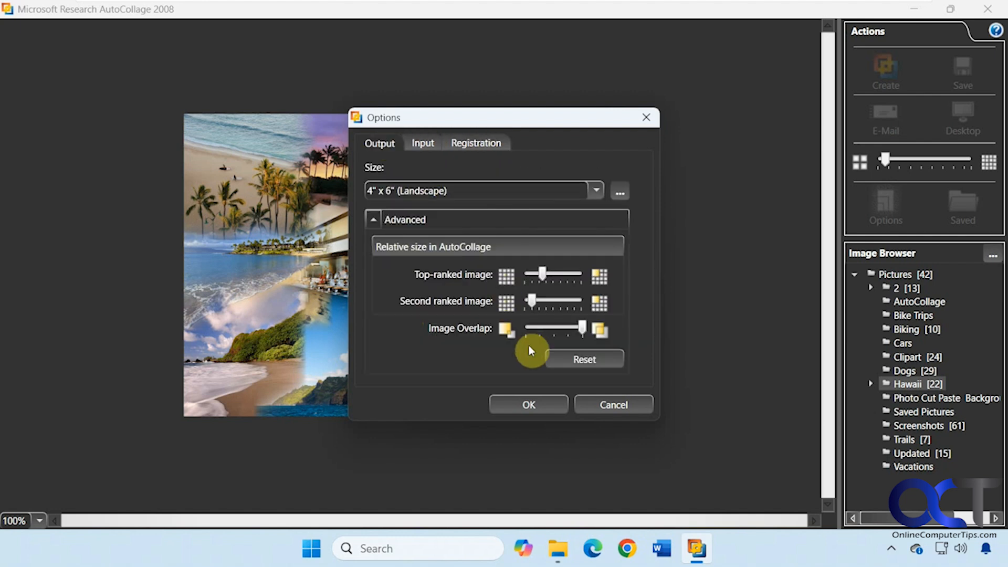
# Close Options and cancel the Image Browser root-folder picker, keeping the Hawaii folder.
pyautogui.click(528, 404)
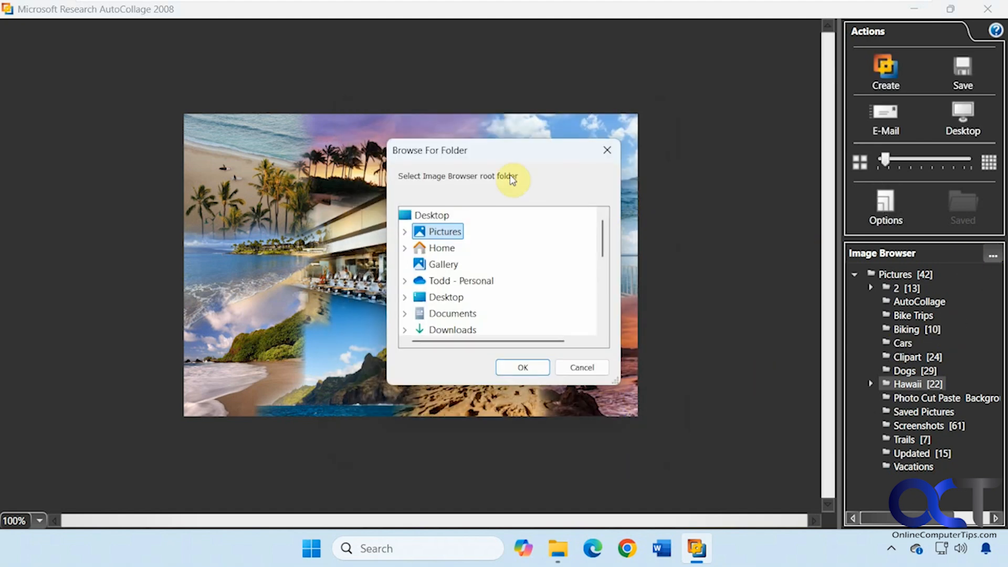
pyautogui.moveTo(448, 195)
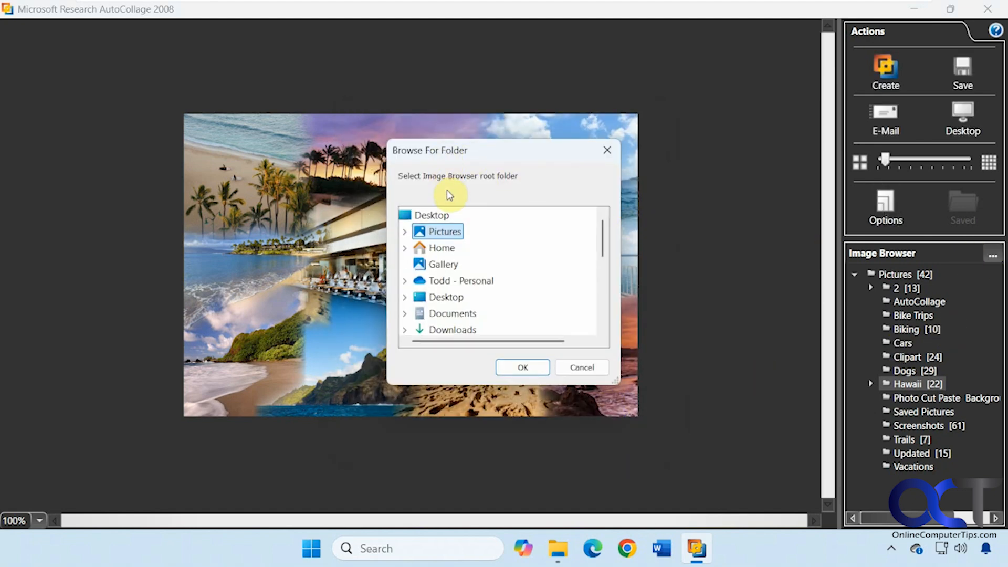
pyautogui.moveTo(452, 231)
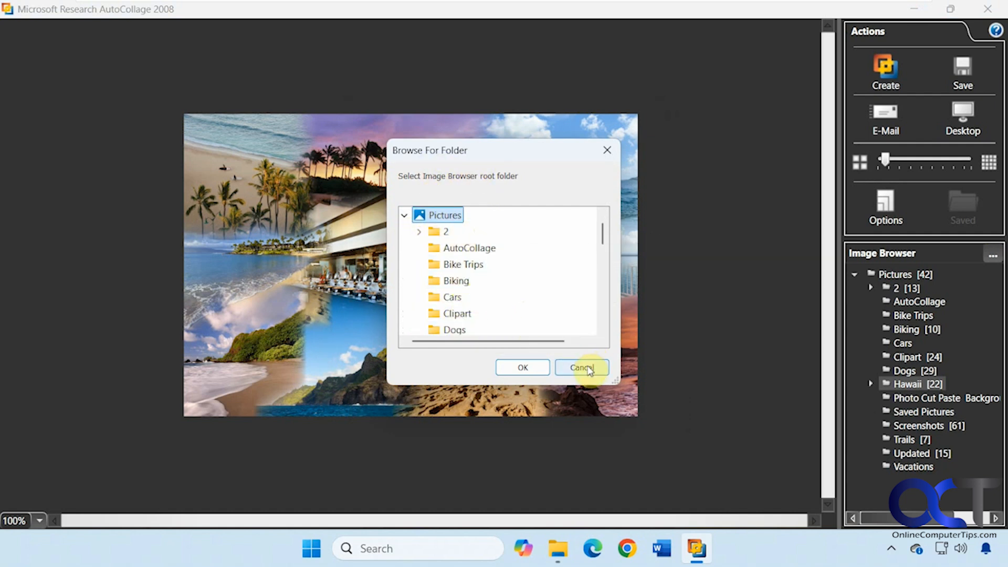
pyautogui.click(582, 367)
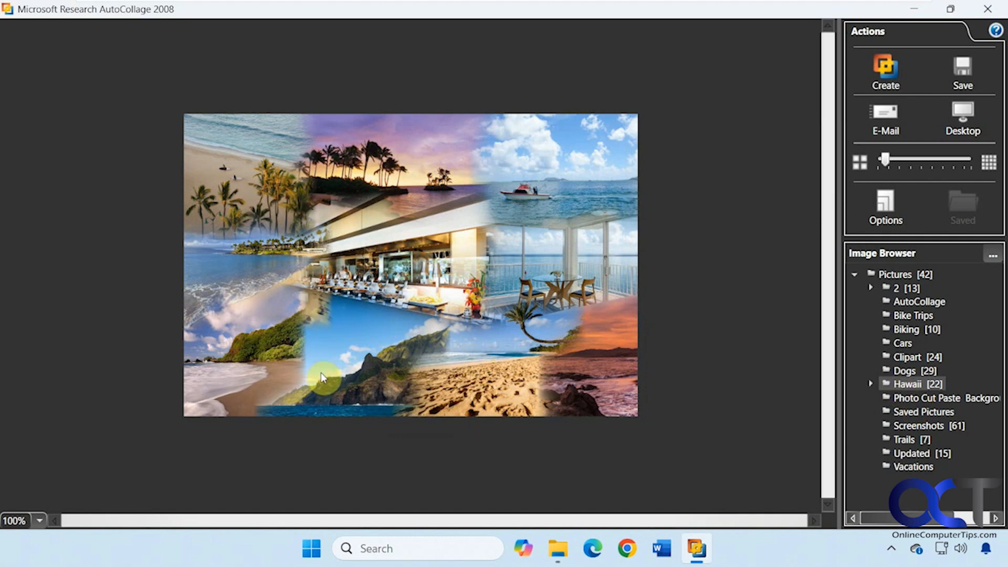
pyautogui.moveTo(550, 389)
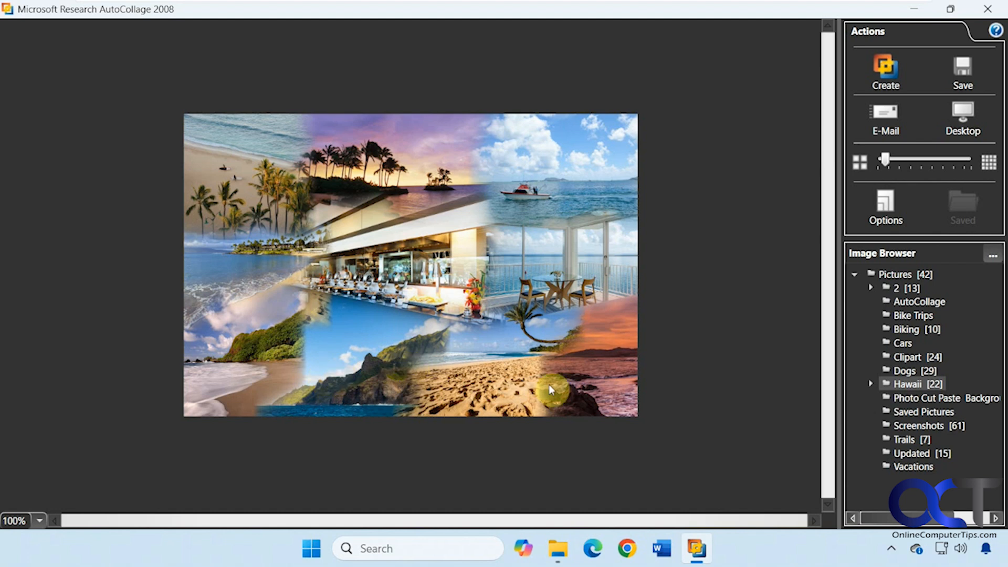
pyautogui.moveTo(557, 345)
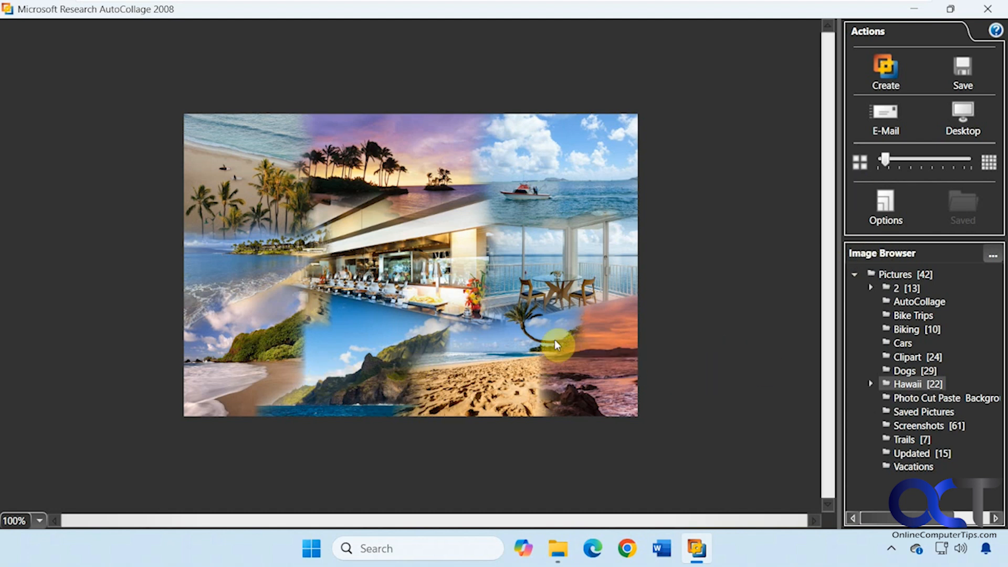
pyautogui.moveTo(449, 340)
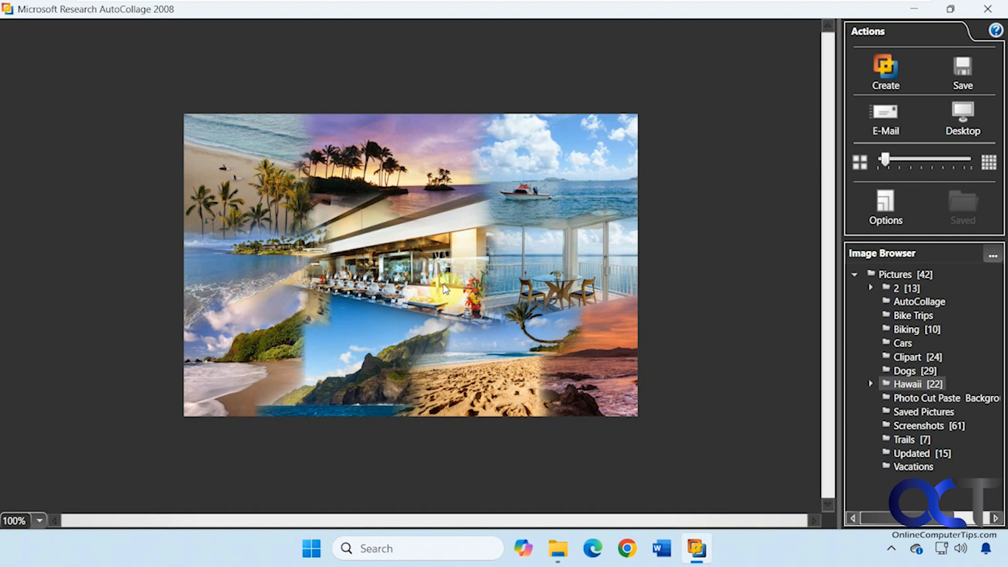
pyautogui.moveTo(490, 163)
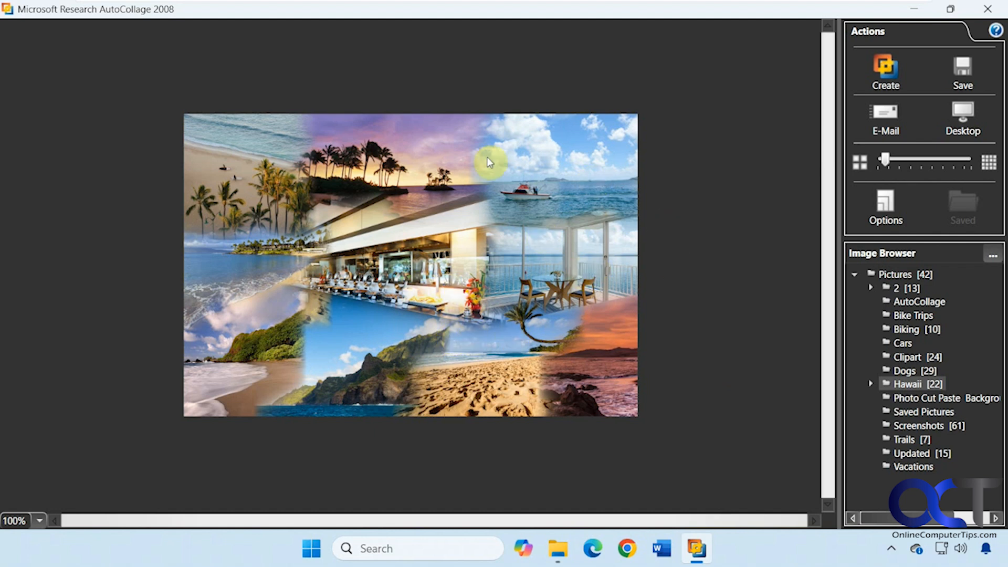
pyautogui.moveTo(369, 359)
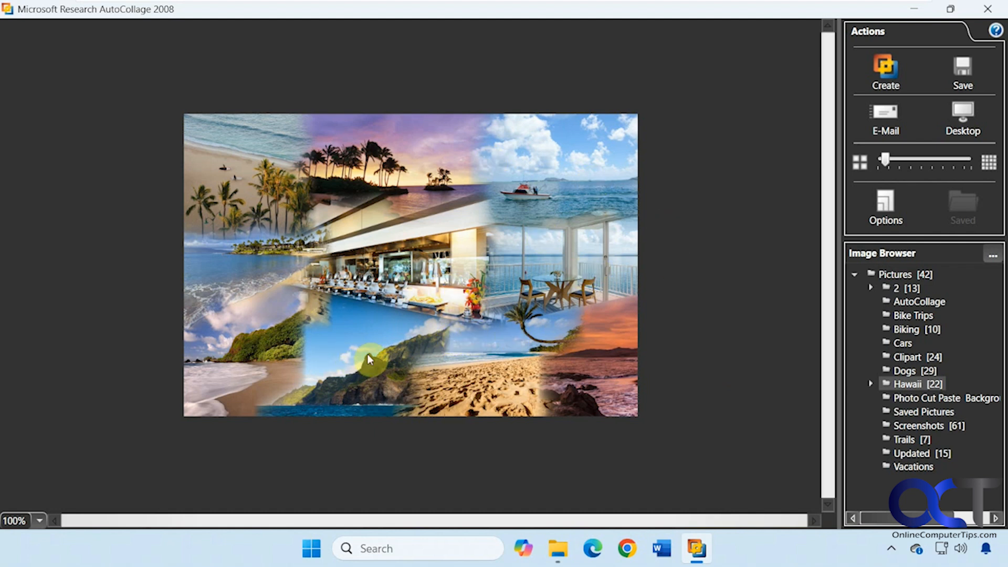